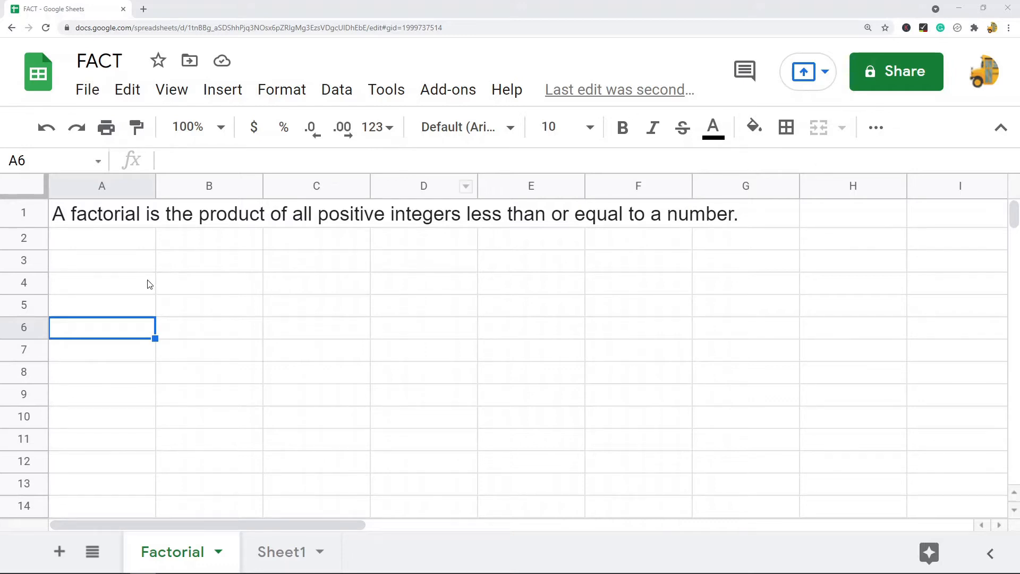
mouse_move(109, 235)
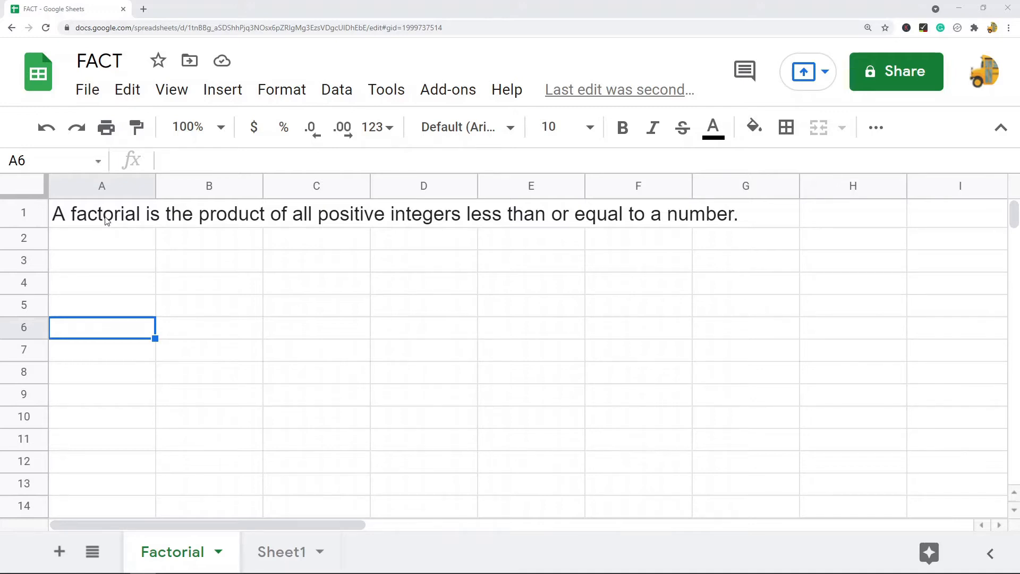
mouse_move(198, 231)
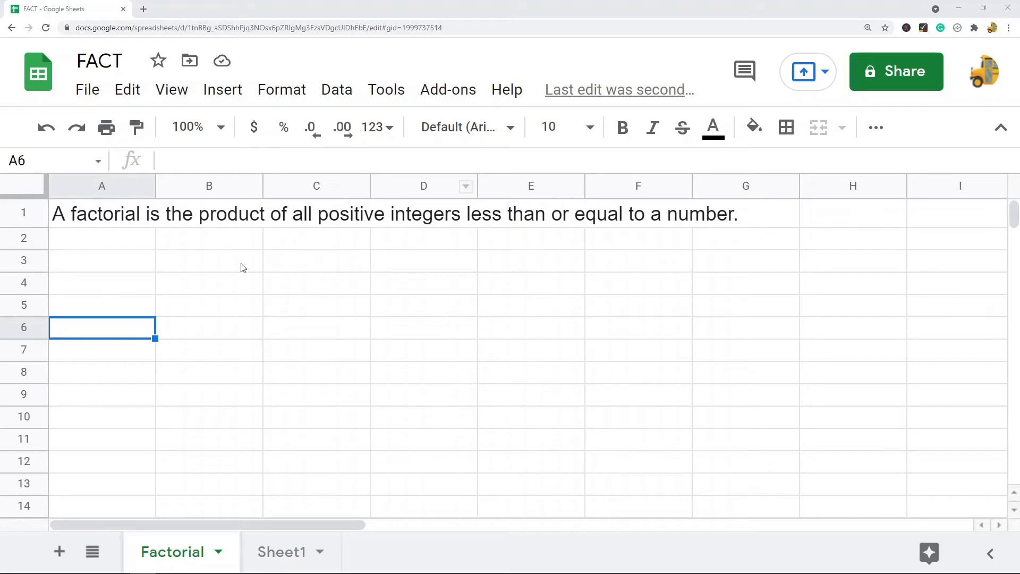
mouse_move(102, 272)
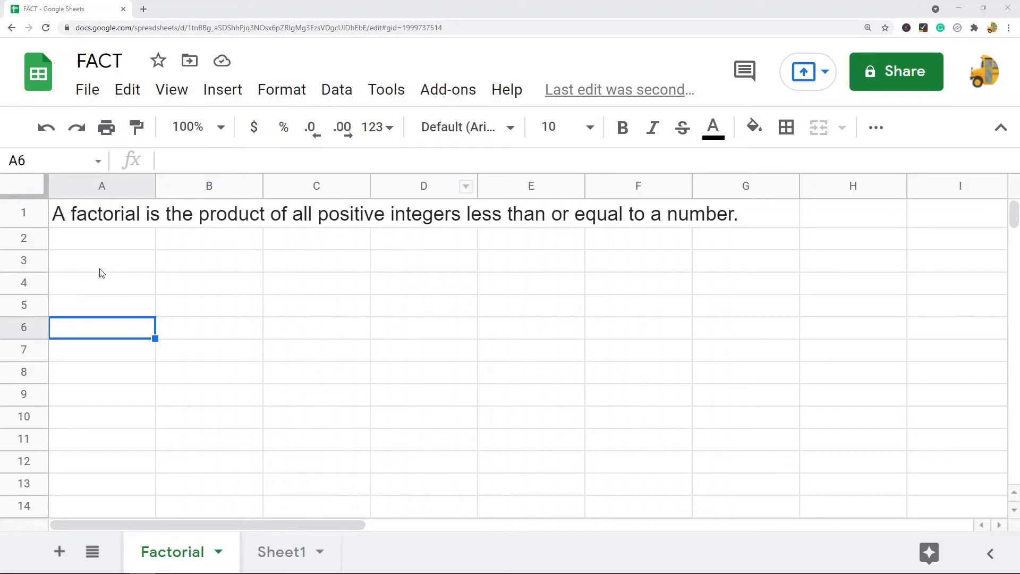
- Enter the factors 5, 4, 3, 2 and 1 across cells A3 through E3
click(101, 260)
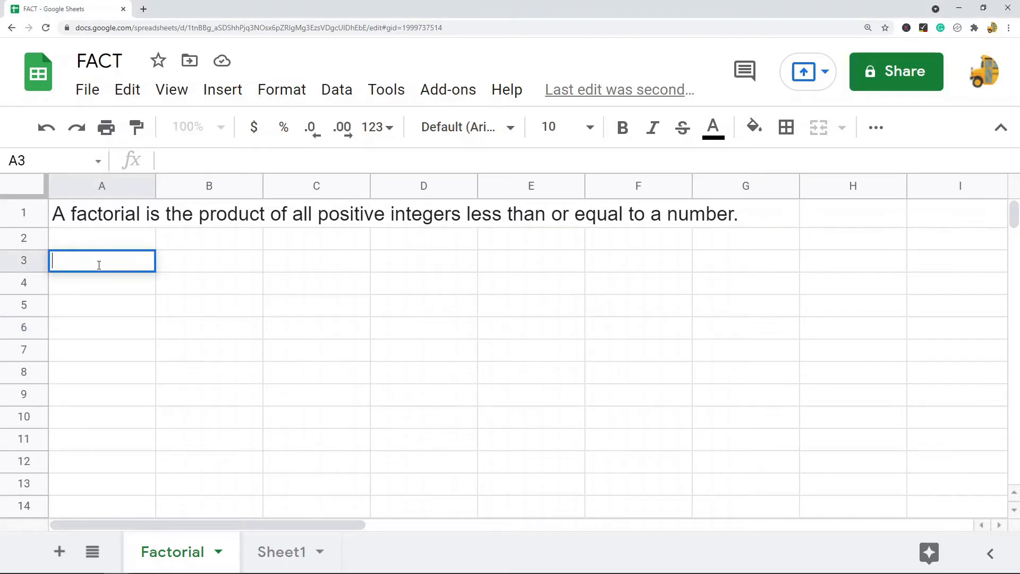
text(5)
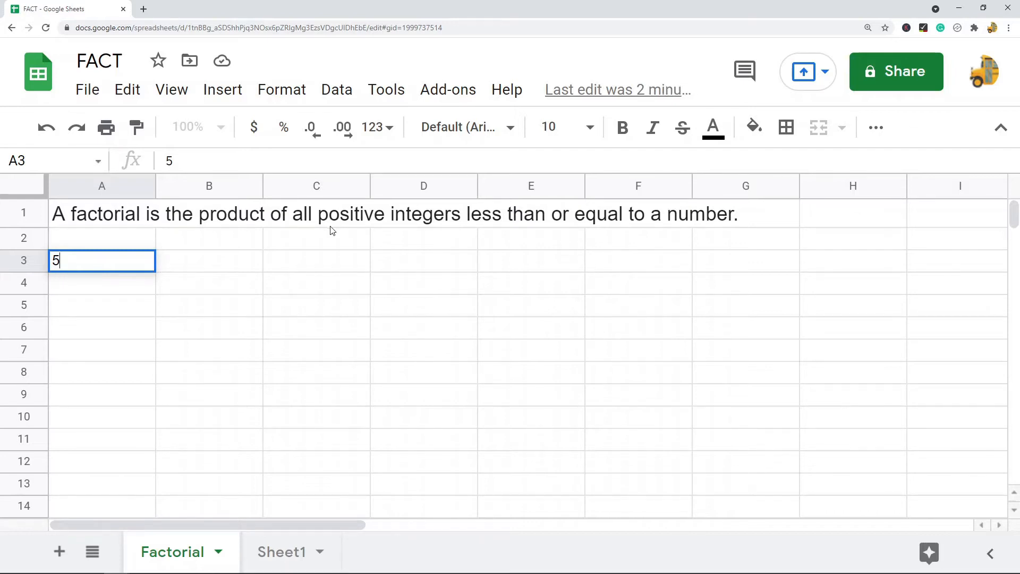
mouse_move(497, 236)
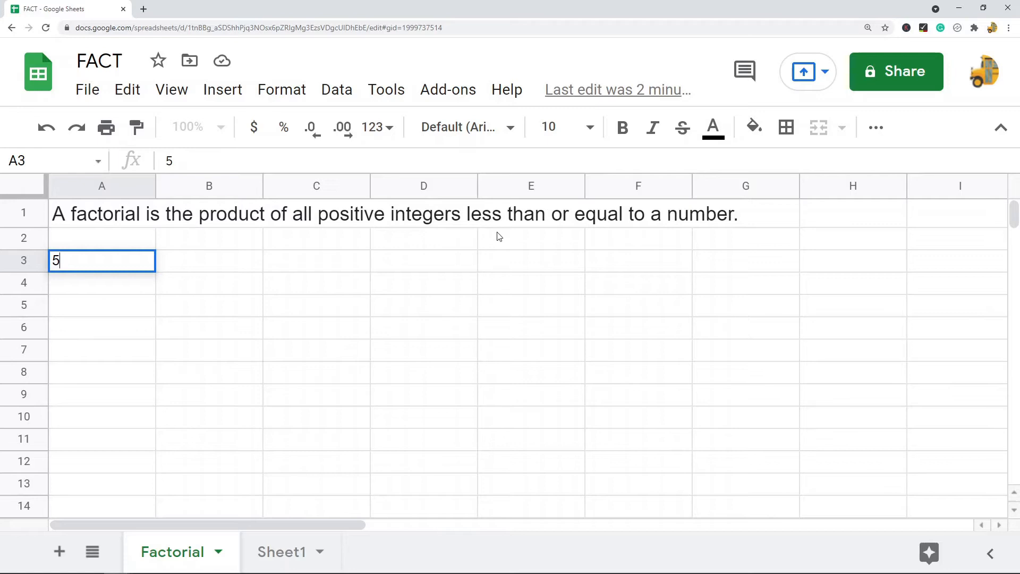
mouse_move(128, 323)
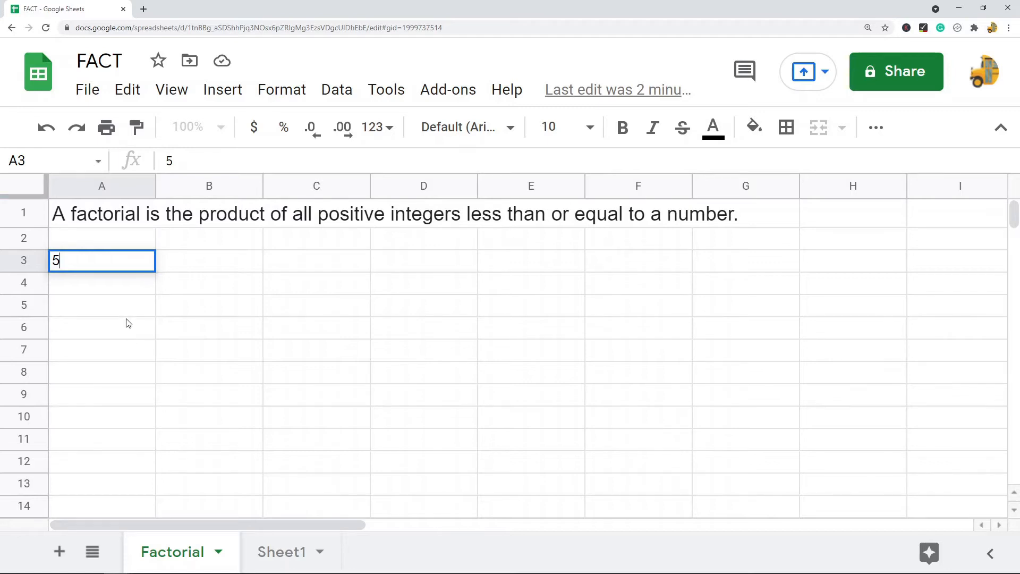
text(4)
click(531, 261)
text(1)
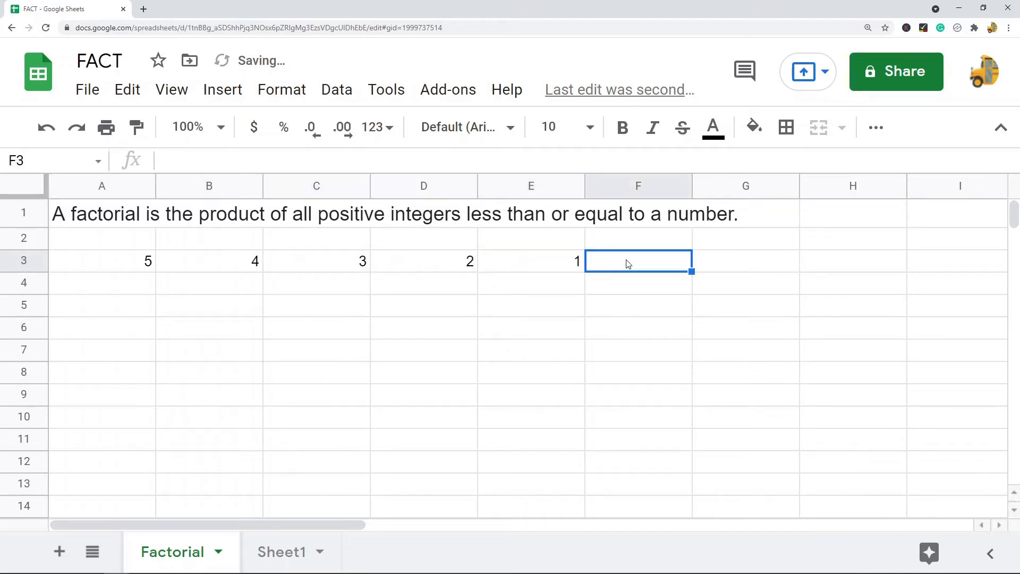
- Enter =A3*B3*C3*D3*E3 in F3 so it shows 120
text(=A3*A3:B3)
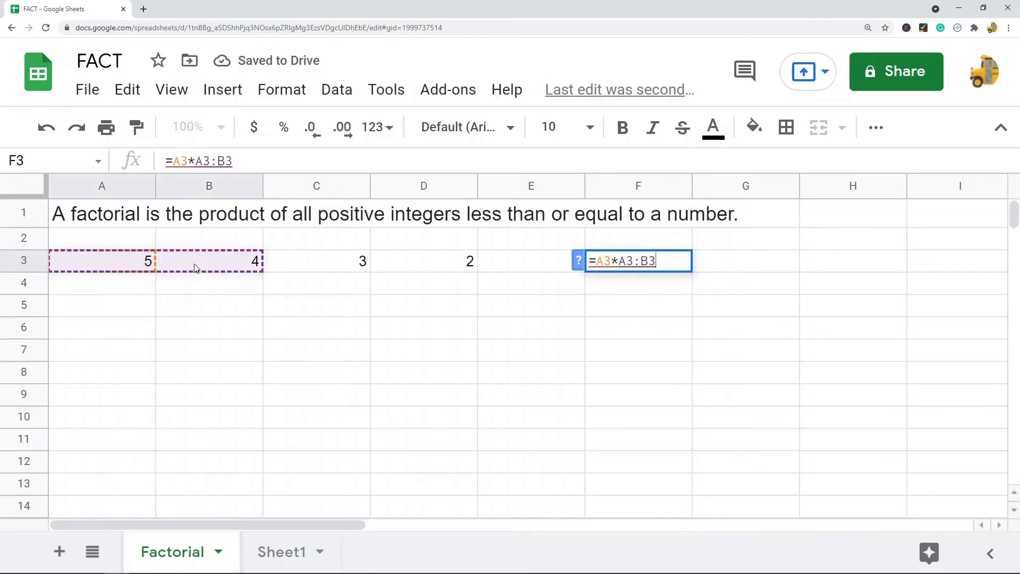
key(Escape)
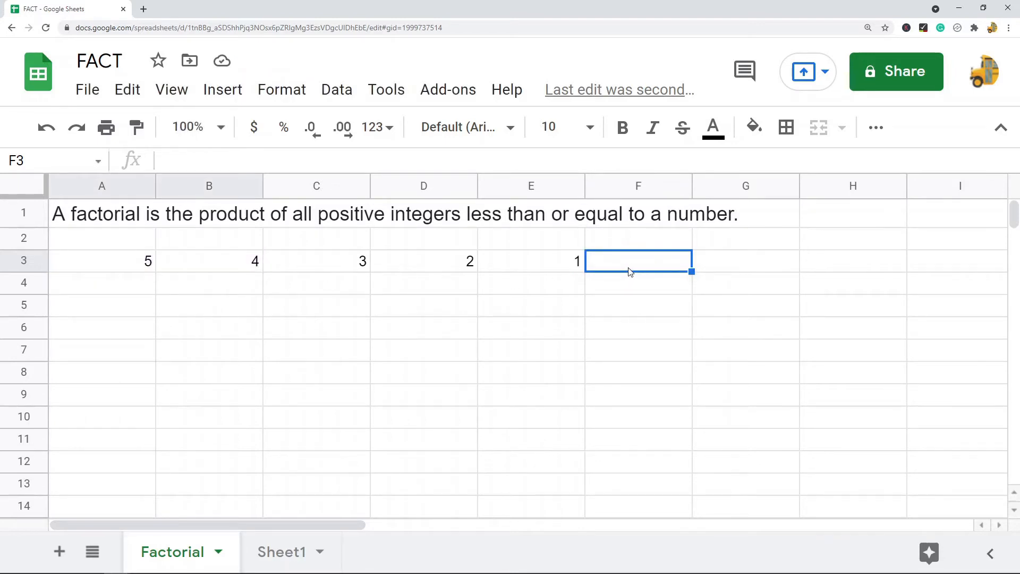
text(=A3*B3*)
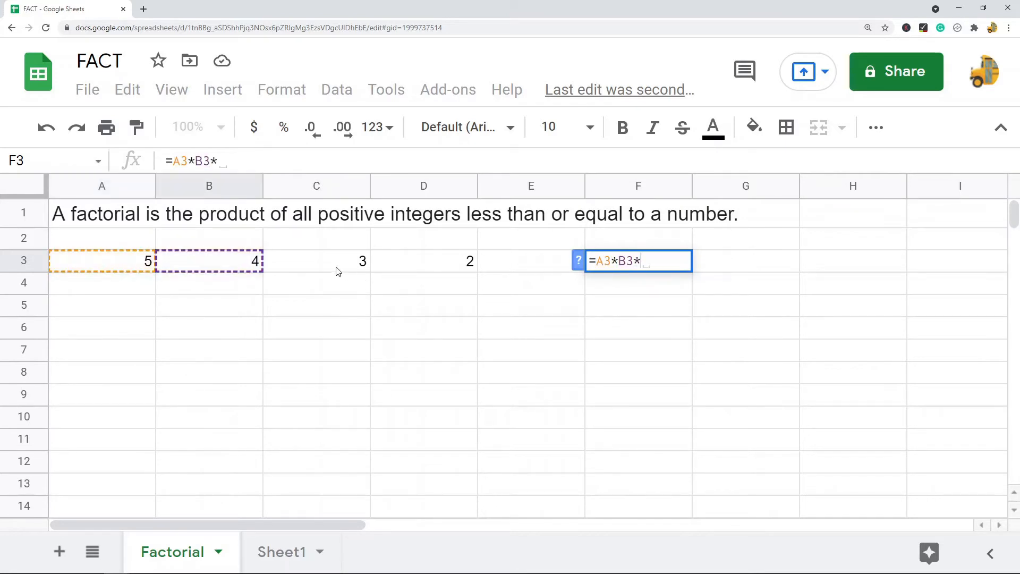
text(C3*D3*E3)
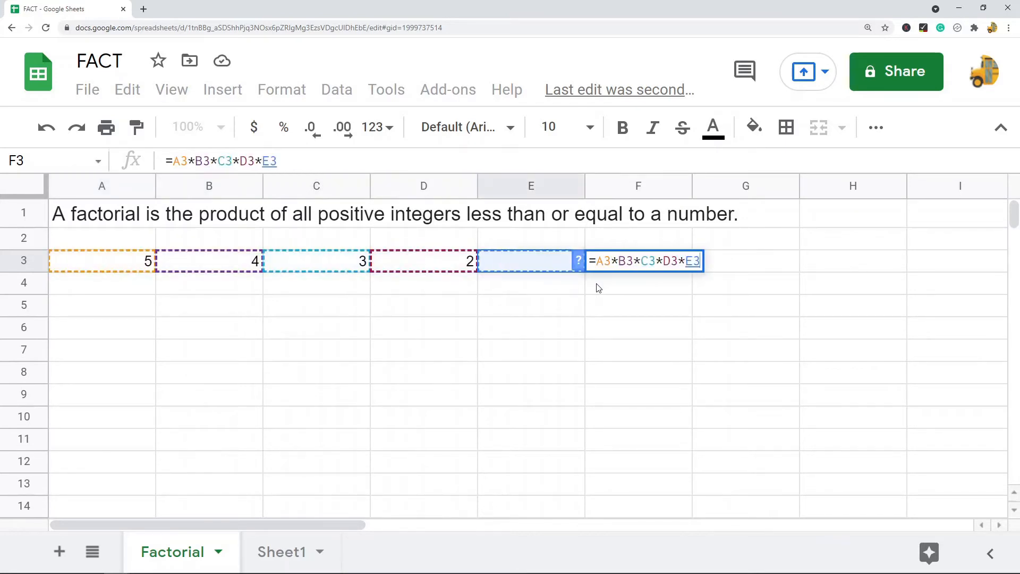
key(Return)
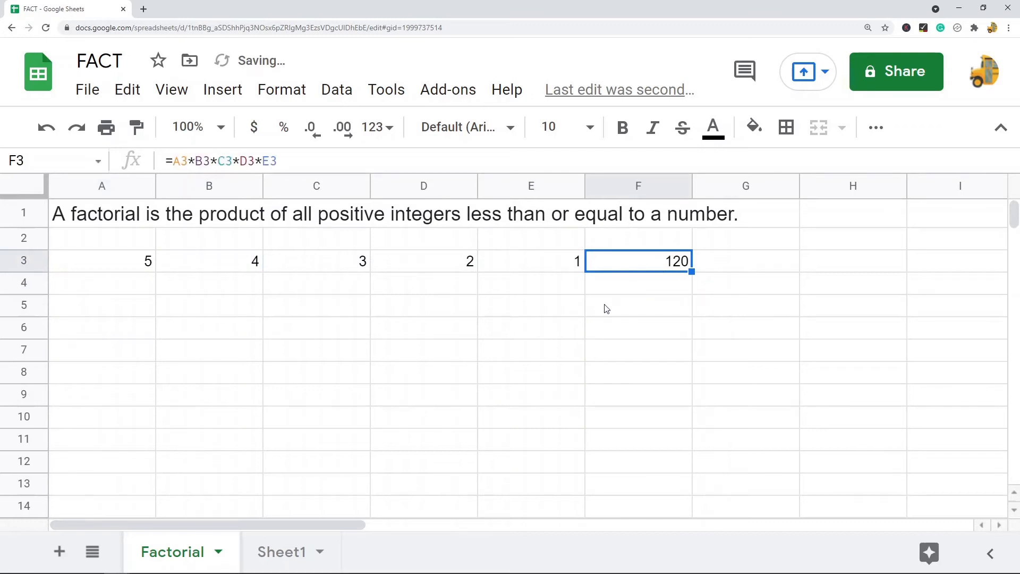
- Label cell A5 on the Factorial sheet as '5!'
click(101, 305)
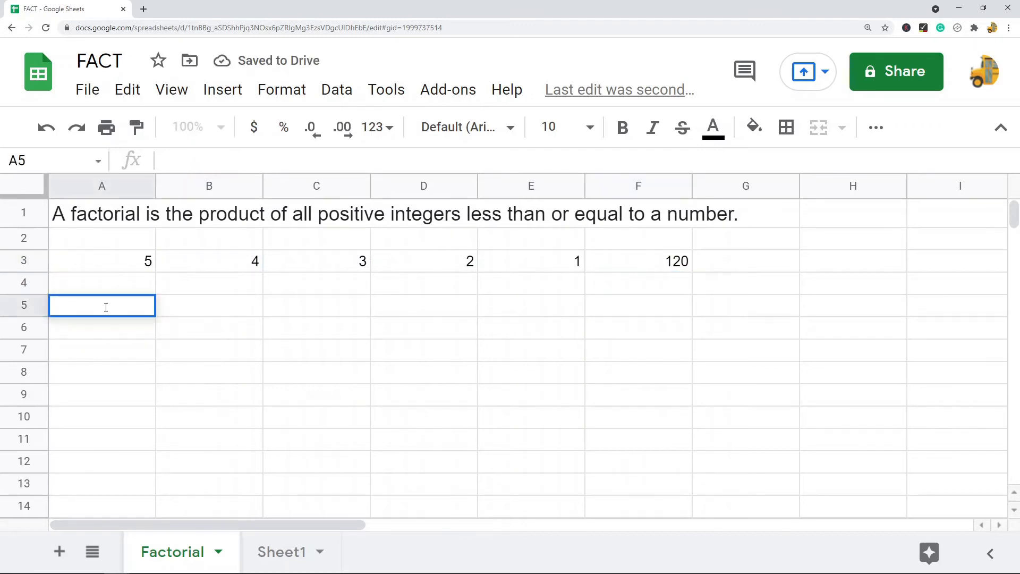
text(5!)
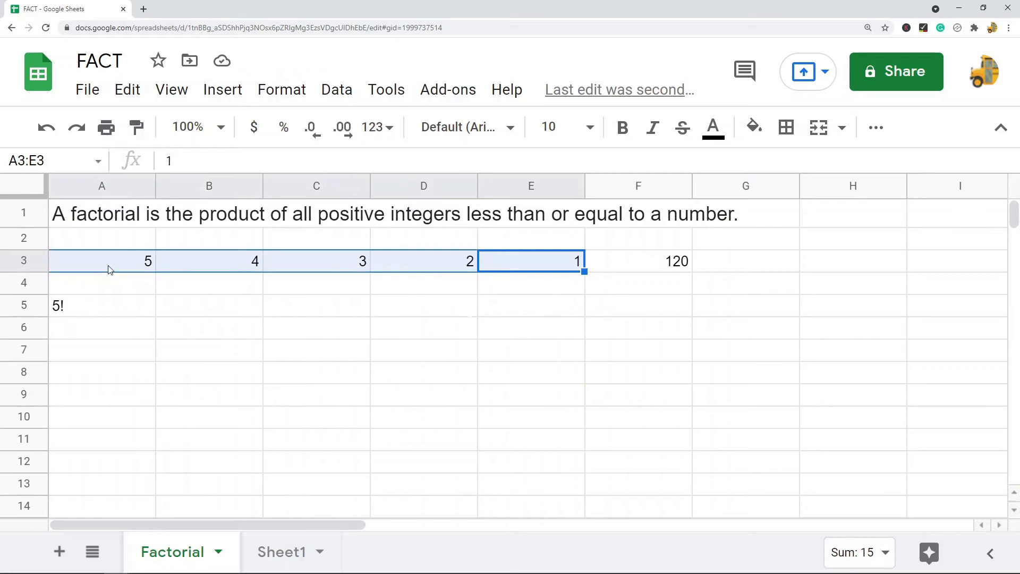
click(316, 327)
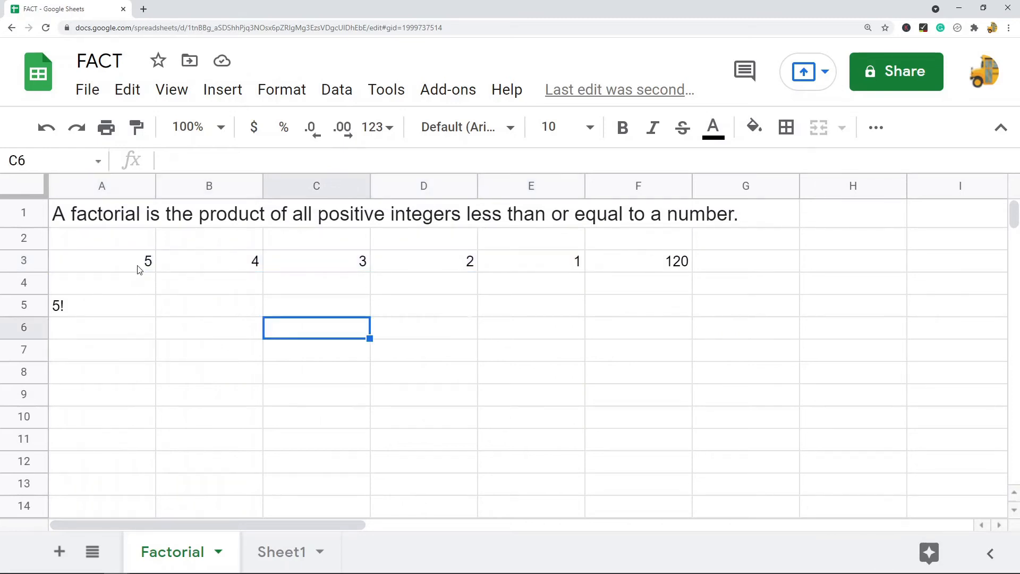
- Highlight the factors 5, 4, 3, 2, 1 in row 3, then go to Sheet1
click(101, 261)
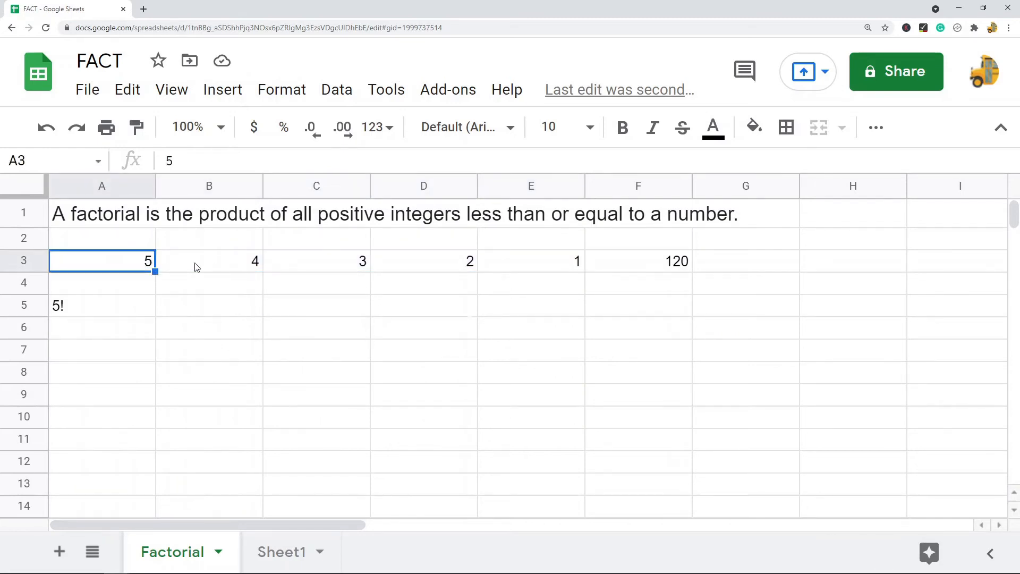
click(208, 260)
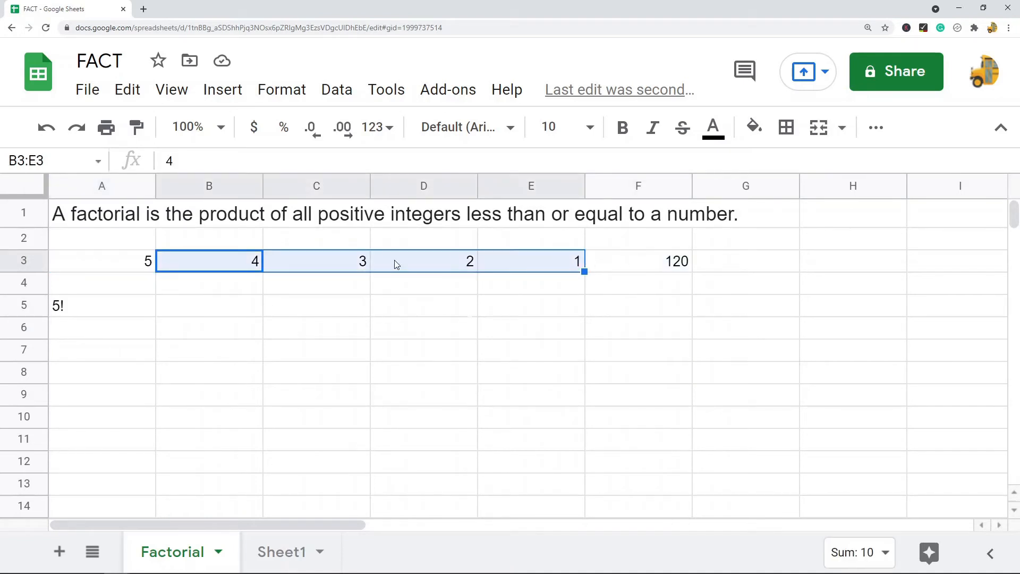
mouse_move(338, 313)
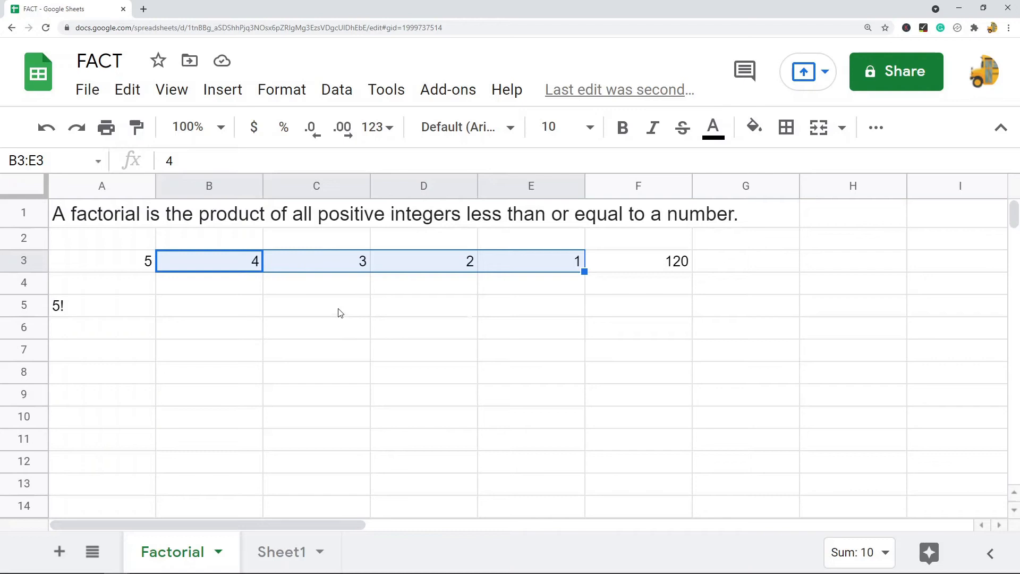
mouse_move(344, 335)
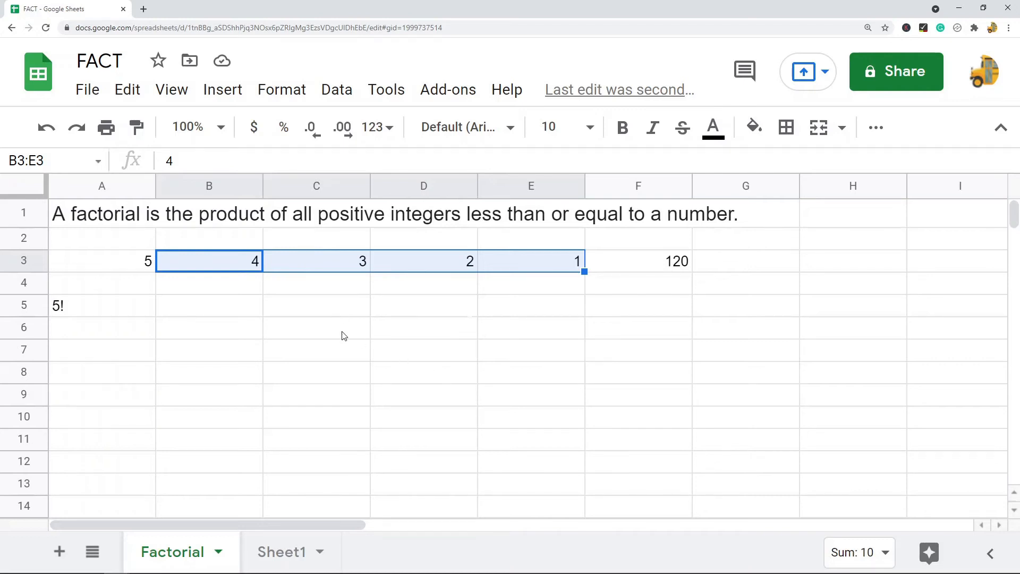
mouse_move(193, 346)
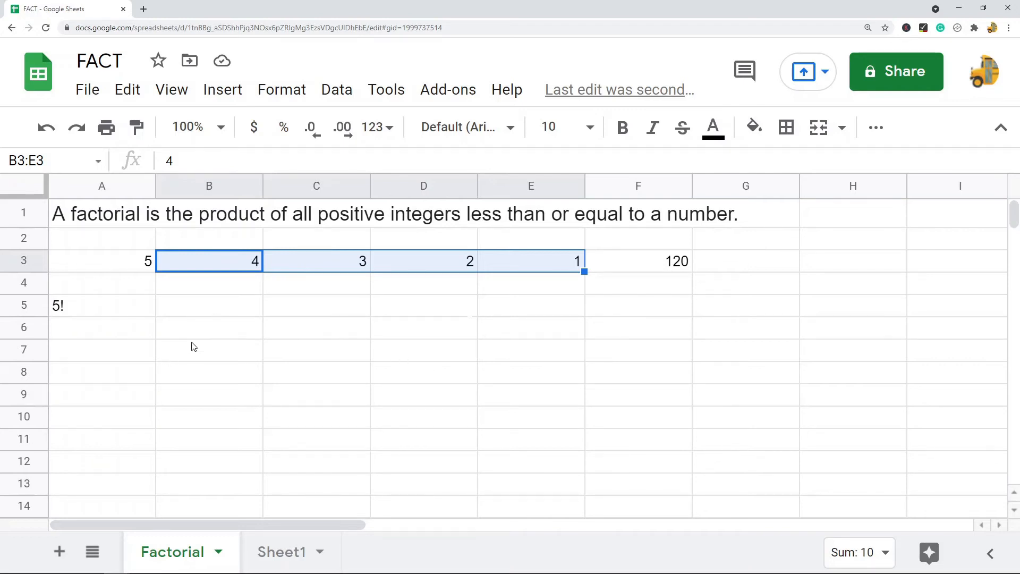
click(280, 551)
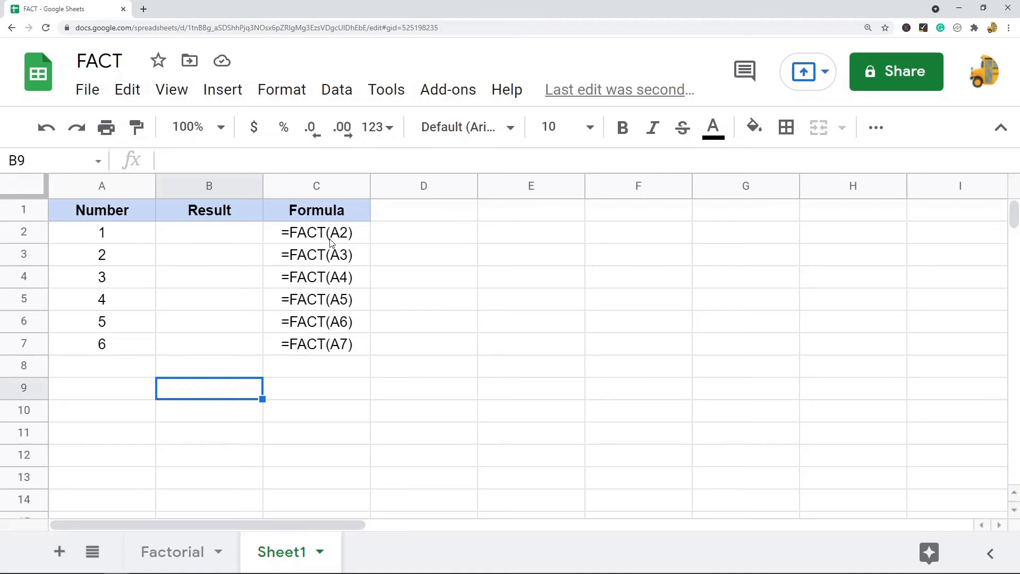
mouse_move(343, 249)
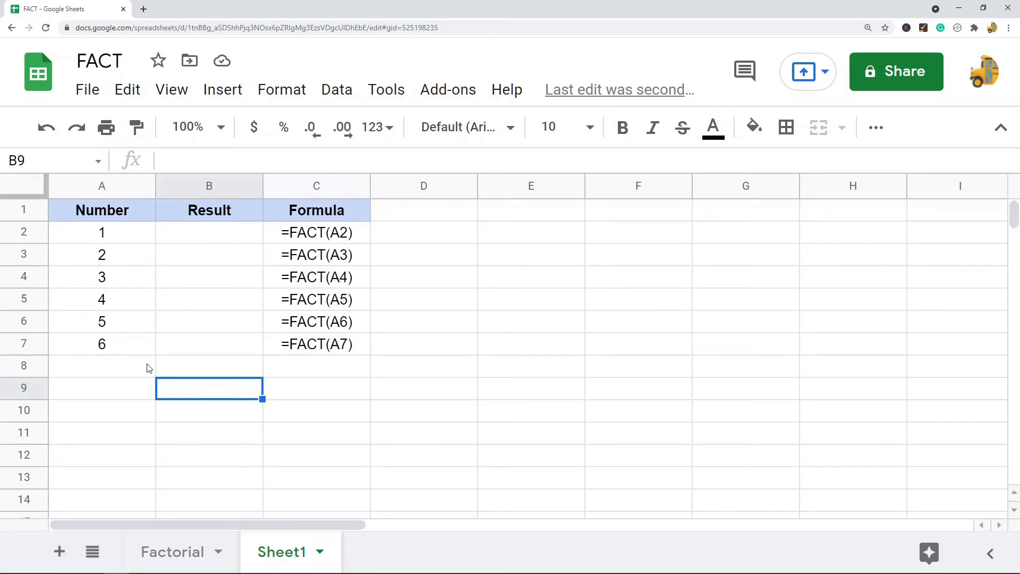
mouse_move(143, 278)
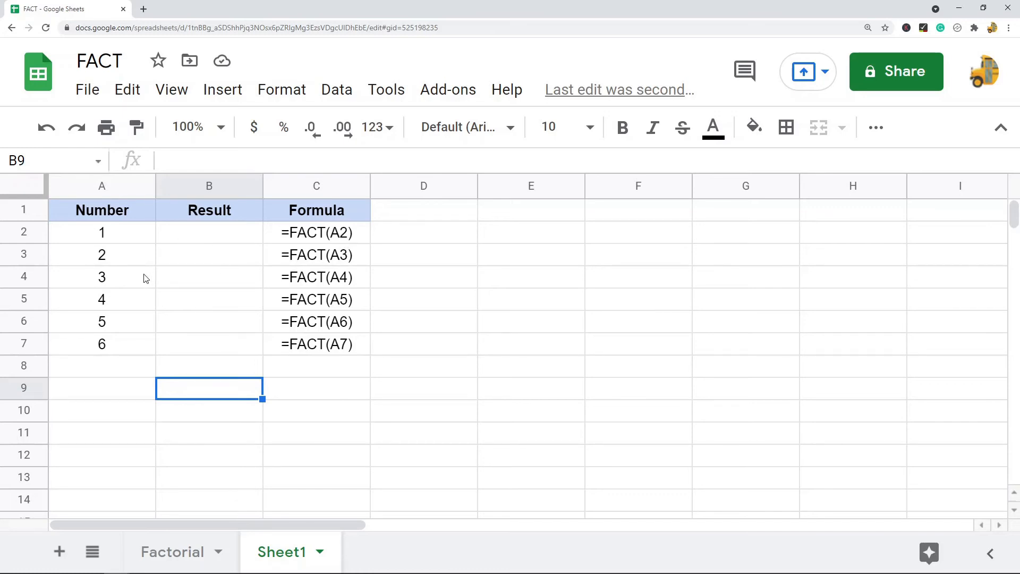
- Fill the Result column with =FACT(A2) formulas, giving 1, 2, 6, 24, 120, 720
click(208, 232)
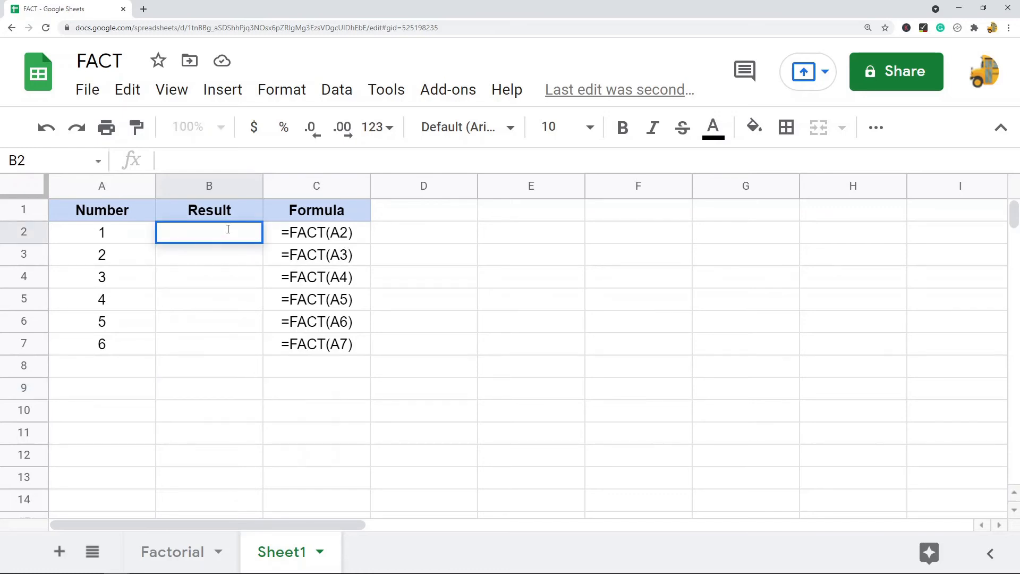
text(=fact)
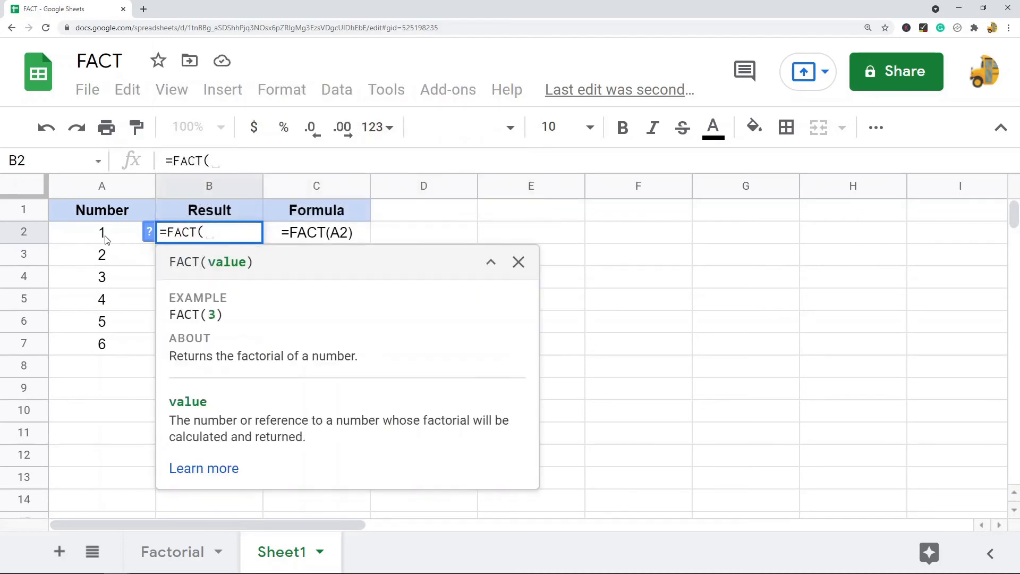
text(A2))
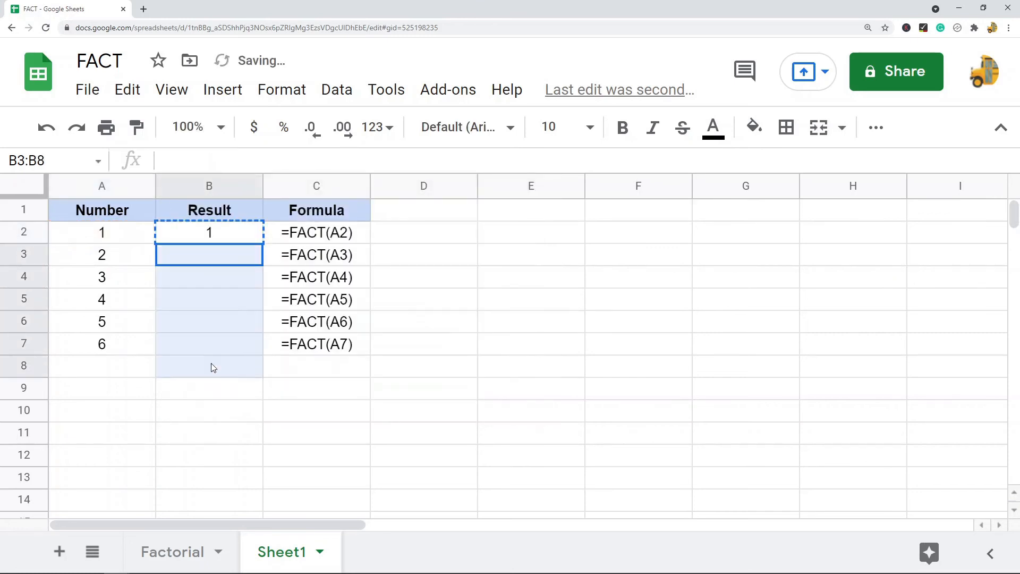
click(530, 321)
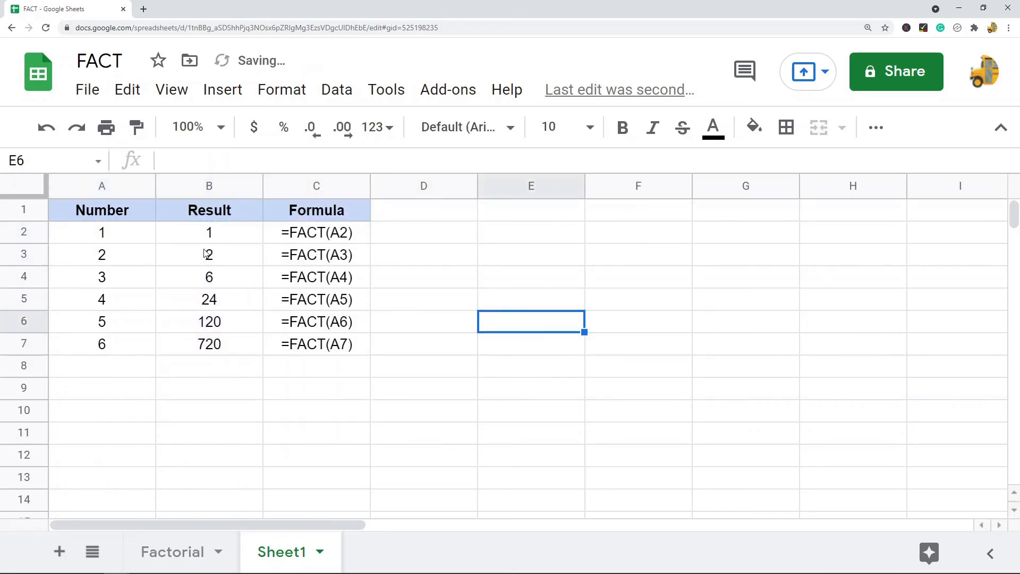